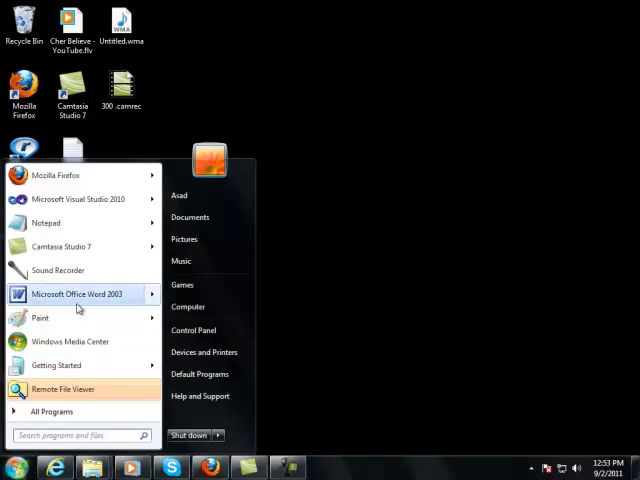
pyautogui.moveTo(58, 270)
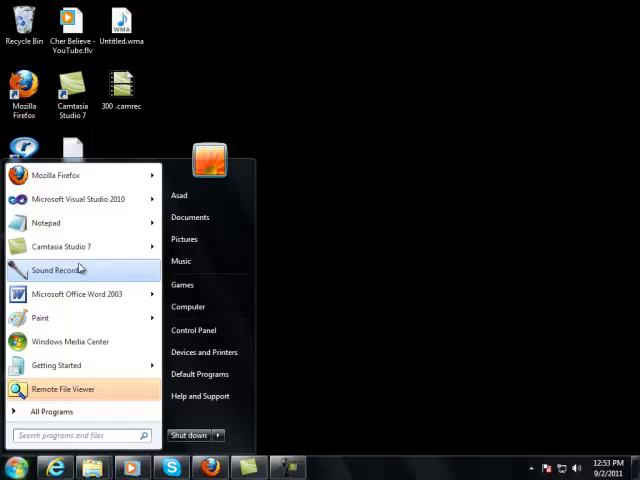
# Launch Visual Studio 2010, then Visual Studio 2008 from All Programs
pyautogui.click(78, 200)
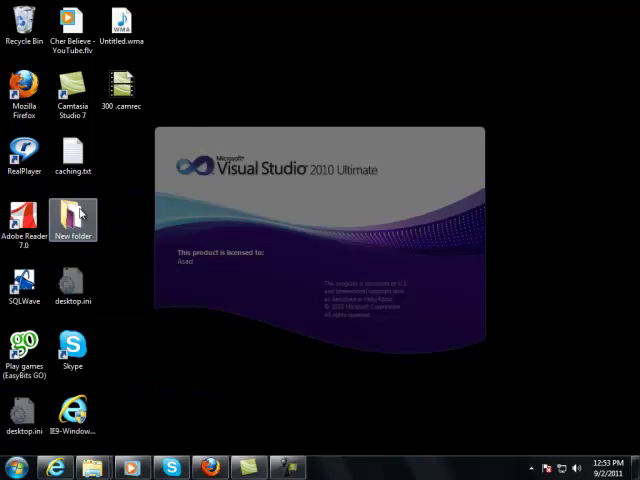
pyautogui.click(12, 468)
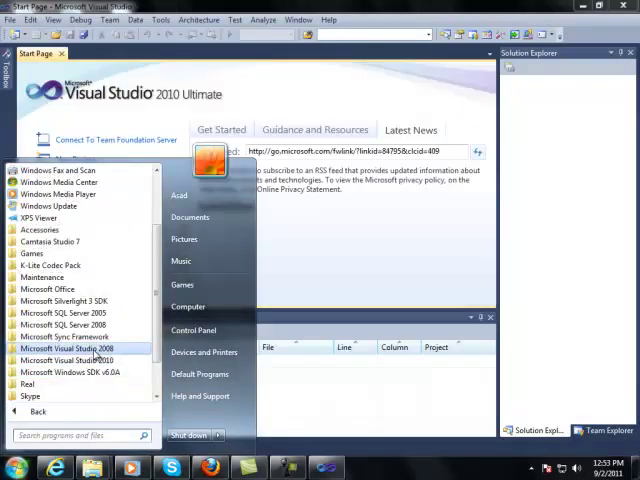
pyautogui.click(64, 348)
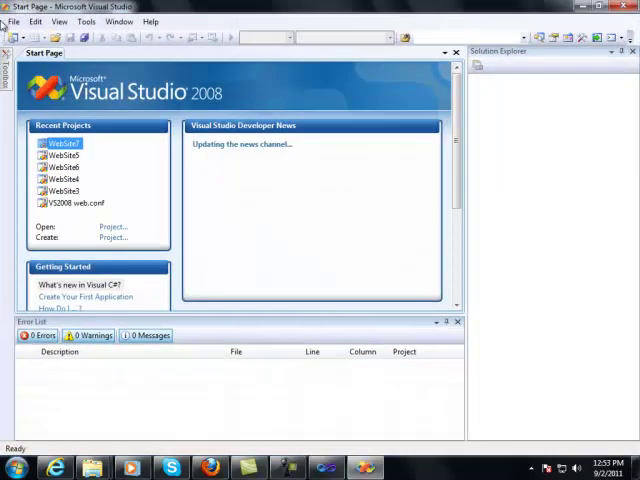
# Create an Empty Web Site (.NET 3.5, Visual C#), WebSite9, from the Start Page
pyautogui.click(16, 20)
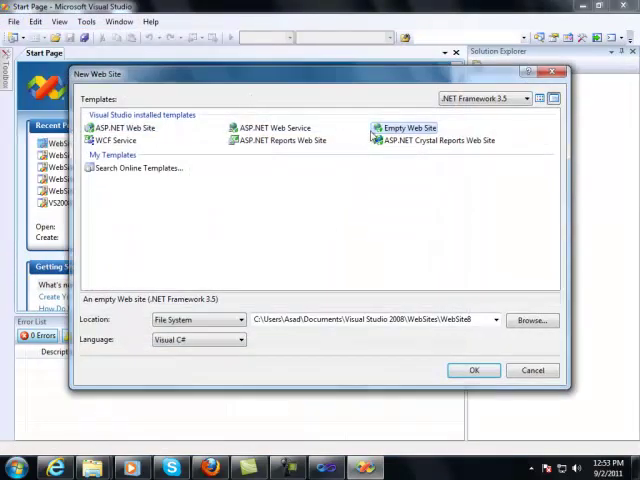
pyautogui.click(474, 370)
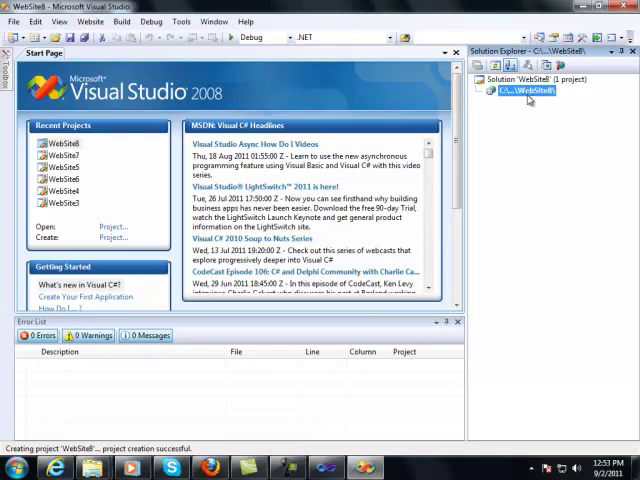
pyautogui.moveTo(344, 440)
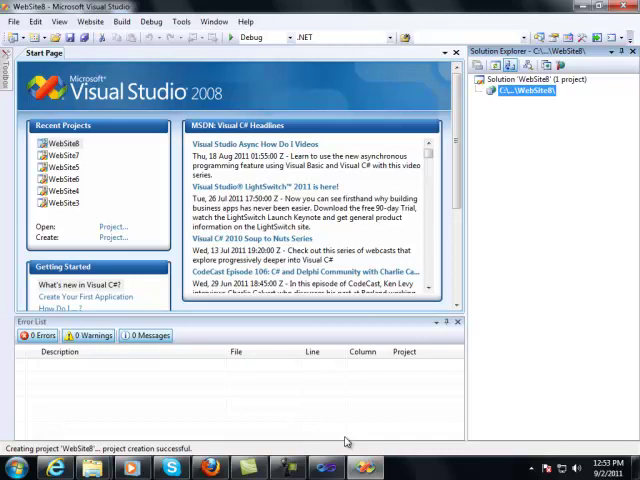
pyautogui.moveTo(344, 444)
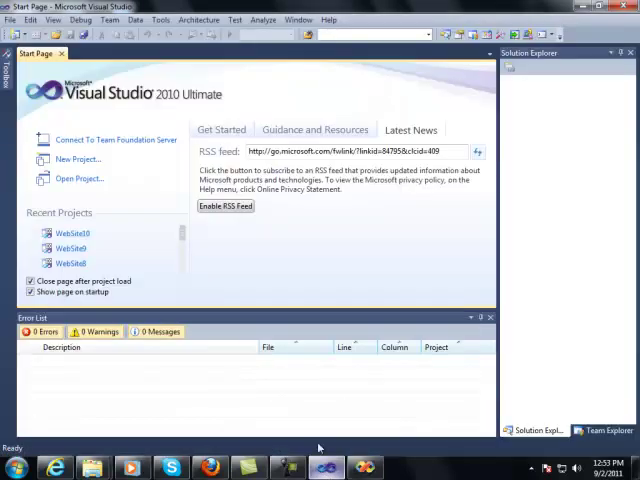
# Create an ASP.NET Empty Web Site, WebSite12, via File > New, then switch to the 2008 window
pyautogui.click(12, 20)
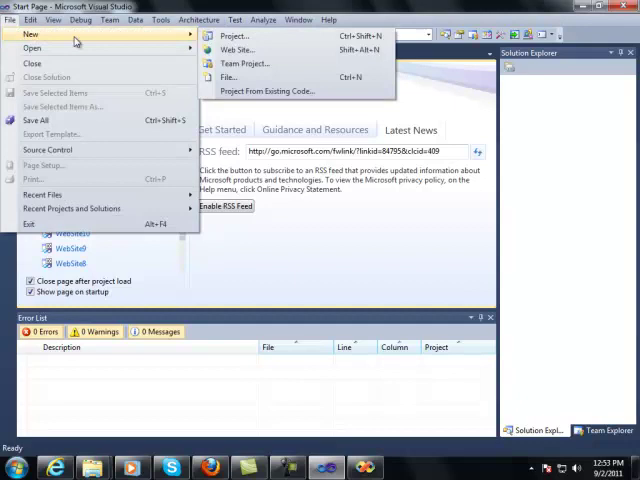
pyautogui.click(238, 50)
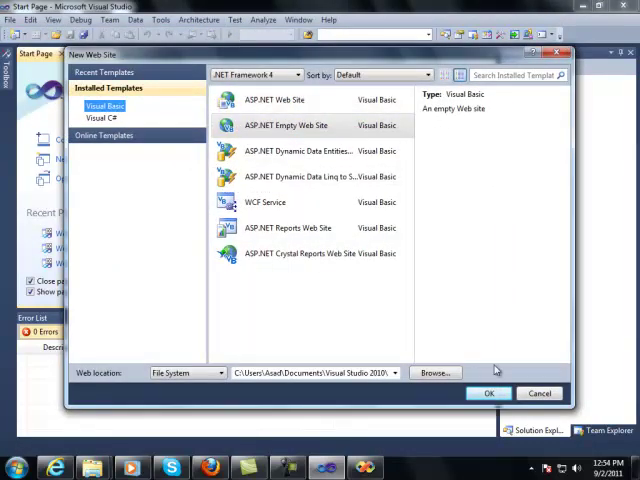
pyautogui.click(488, 392)
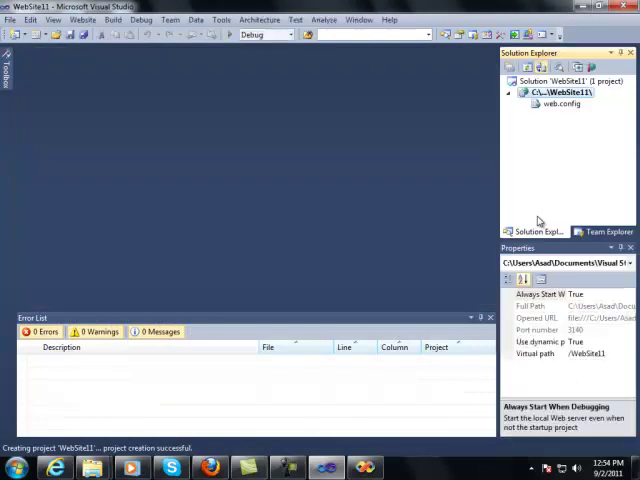
pyautogui.click(564, 104)
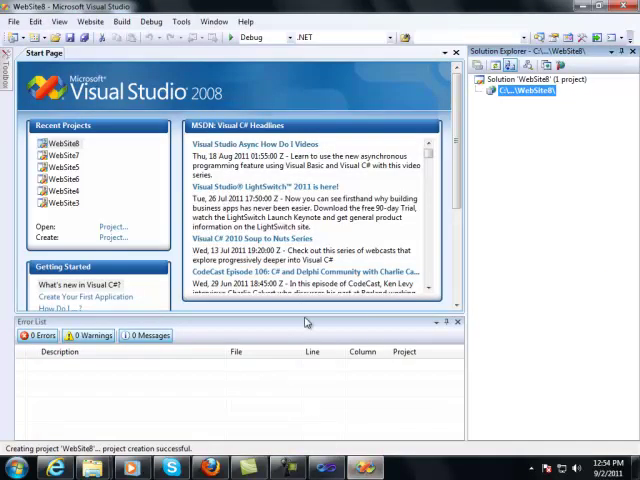
# Add a Web Form named Default.aspx to the 2008 site via Add New Item
pyautogui.rightClick(528, 90)
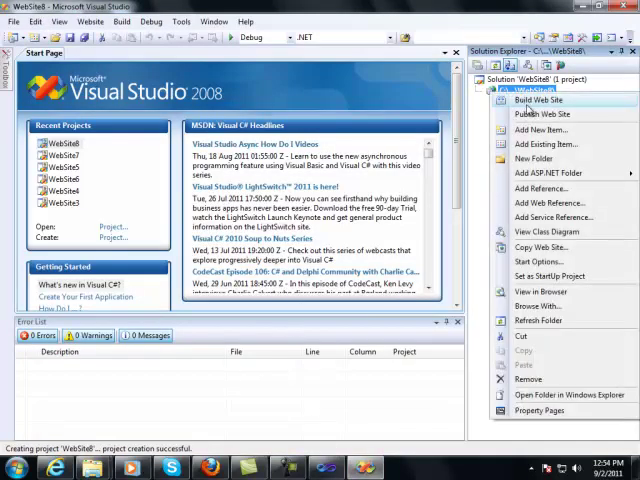
pyautogui.click(538, 100)
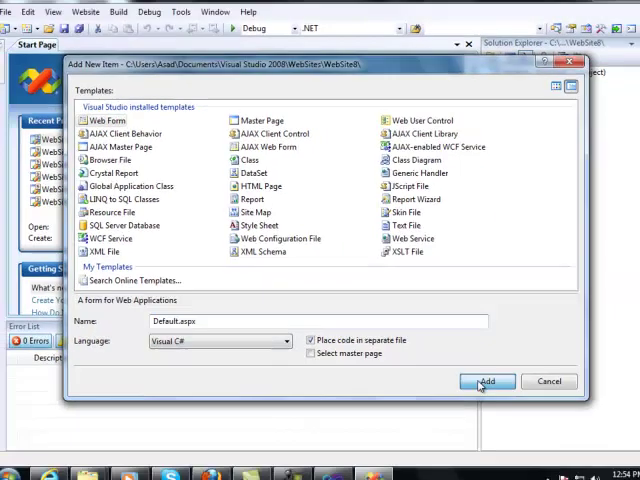
pyautogui.click(488, 380)
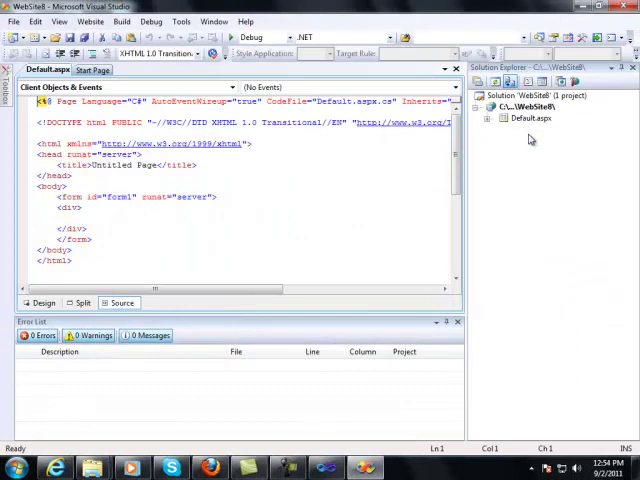
# Open Default.aspx.cs showing the _Default class with an empty Page_Load method
pyautogui.click(230, 38)
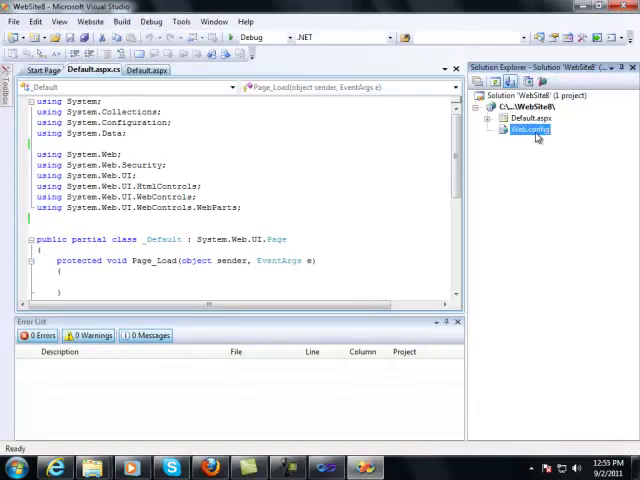
# Open the 2008 Web.config and scroll down through its lengthy sections
pyautogui.doubleClick(528, 128)
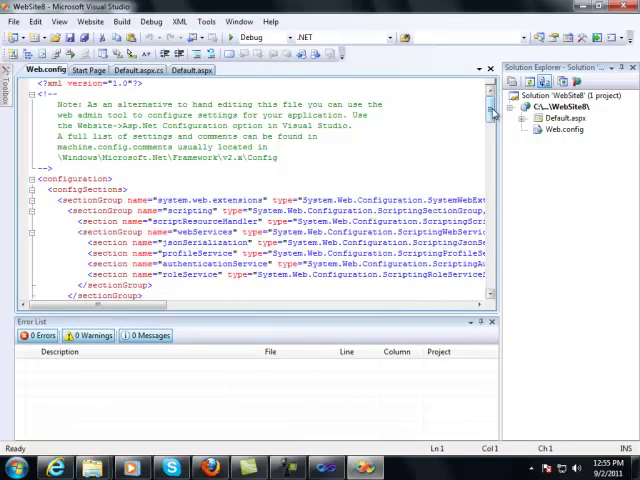
pyautogui.scroll(-3)
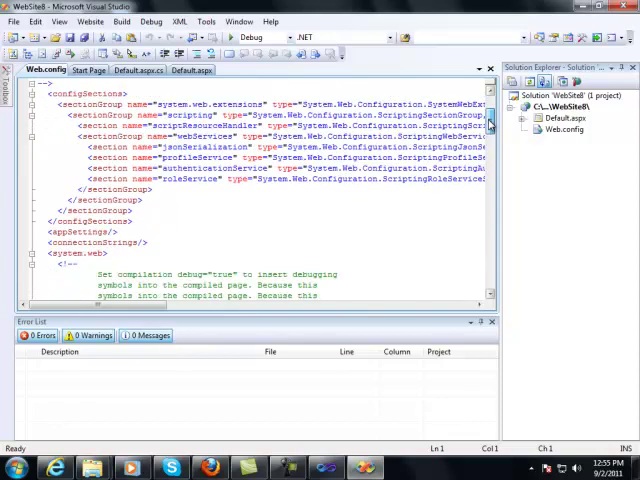
pyautogui.scroll(-3)
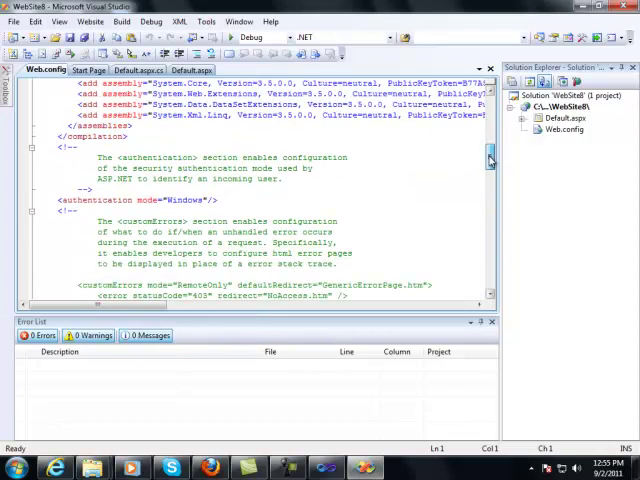
pyautogui.scroll(-3)
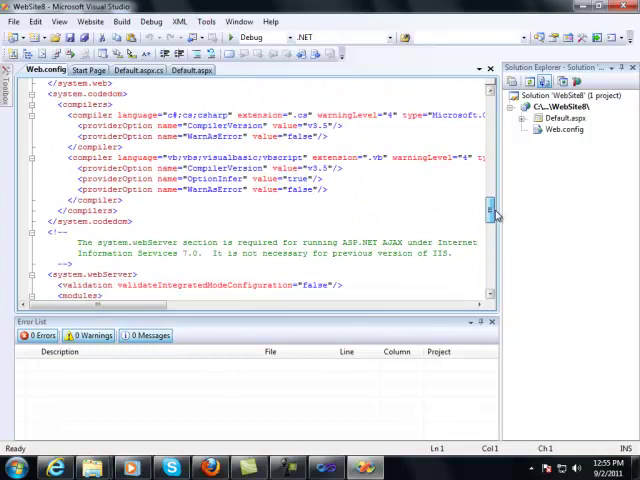
pyautogui.scroll(-3)
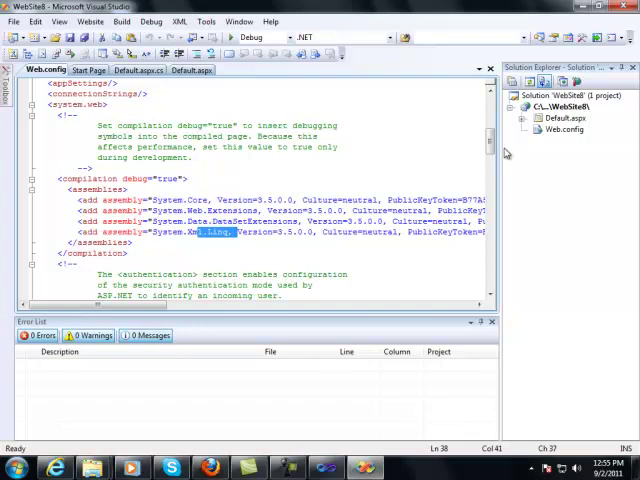
pyautogui.scroll(-3)
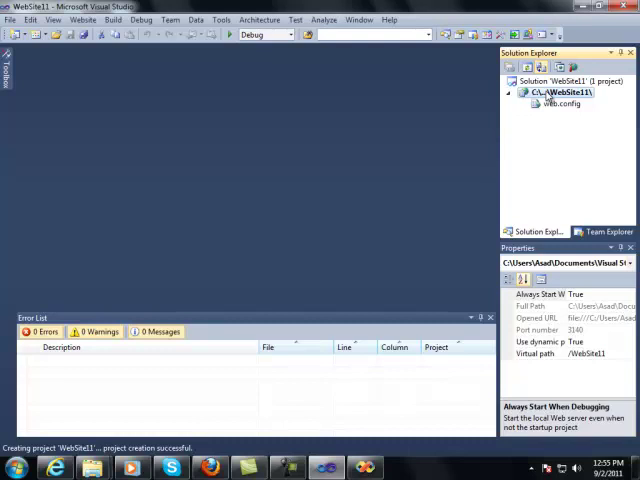
# Open WebSite12's short web.config from Solution Explorer
pyautogui.rightClick(560, 92)
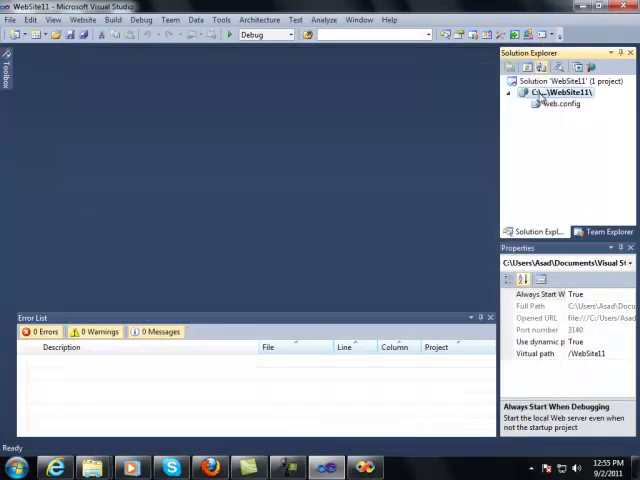
pyautogui.doubleClick(560, 106)
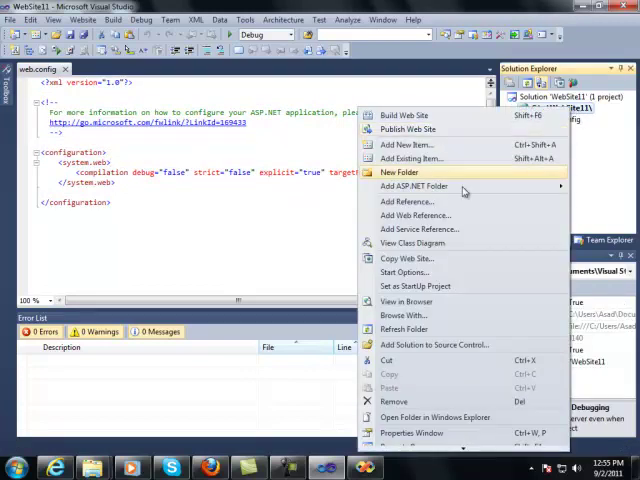
# Add a Default.aspx web form to WebSite12, run it and allow web.config to enable debugging
pyautogui.click(404, 144)
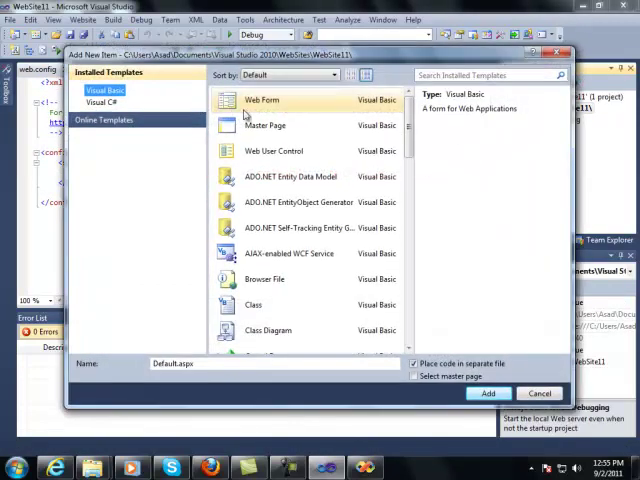
pyautogui.click(540, 392)
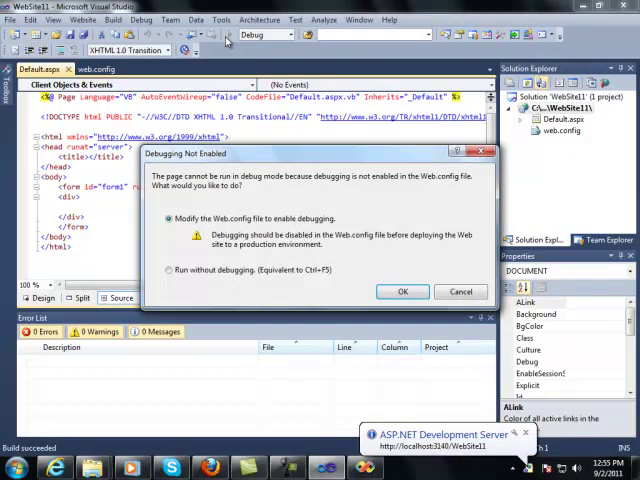
pyautogui.click(402, 292)
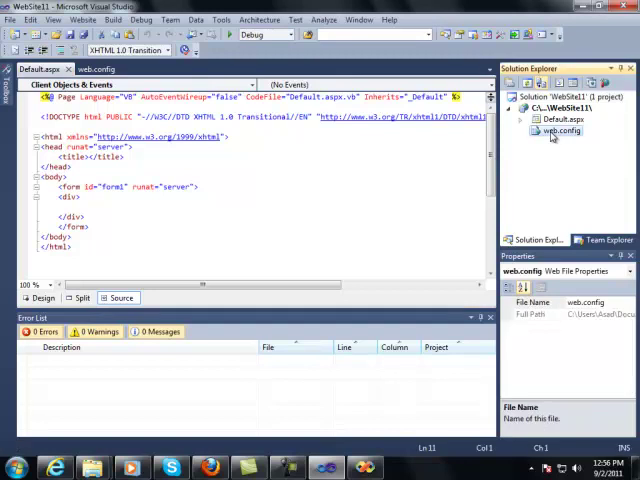
pyautogui.click(100, 68)
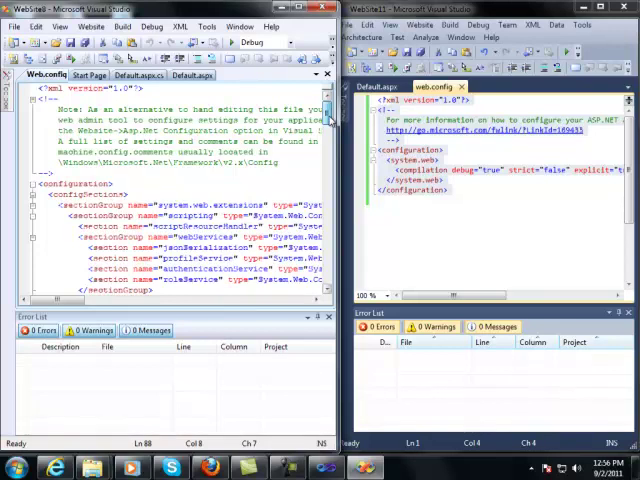
# Scroll the 2008 Web.config down through compilation assemblies and configSections beside the 2010 file
pyautogui.scroll(-3)
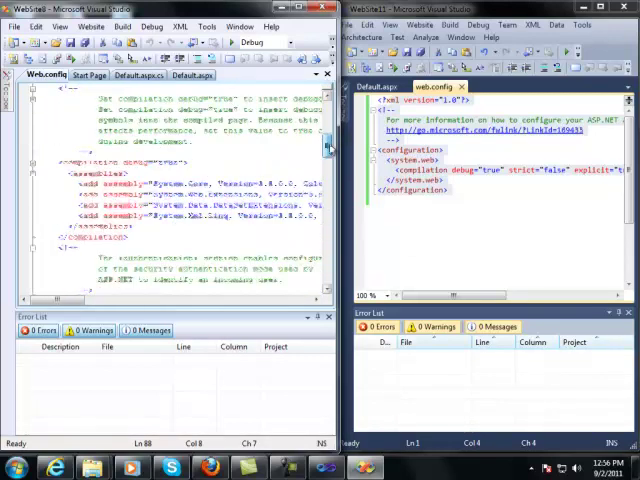
pyautogui.scroll(-3)
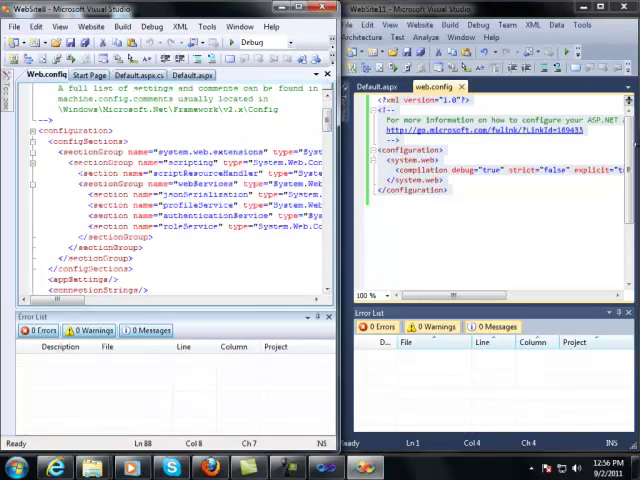